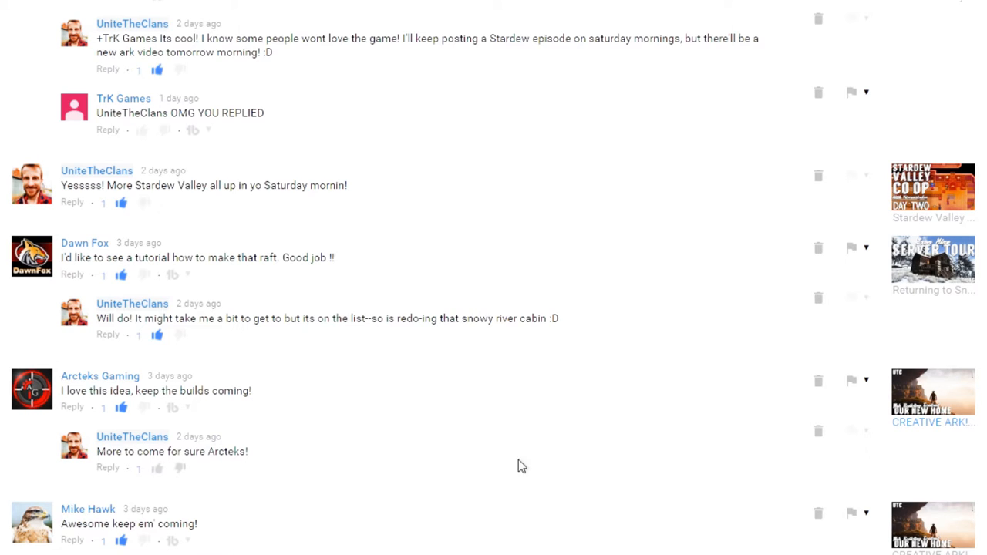
mouse_move(460, 537)
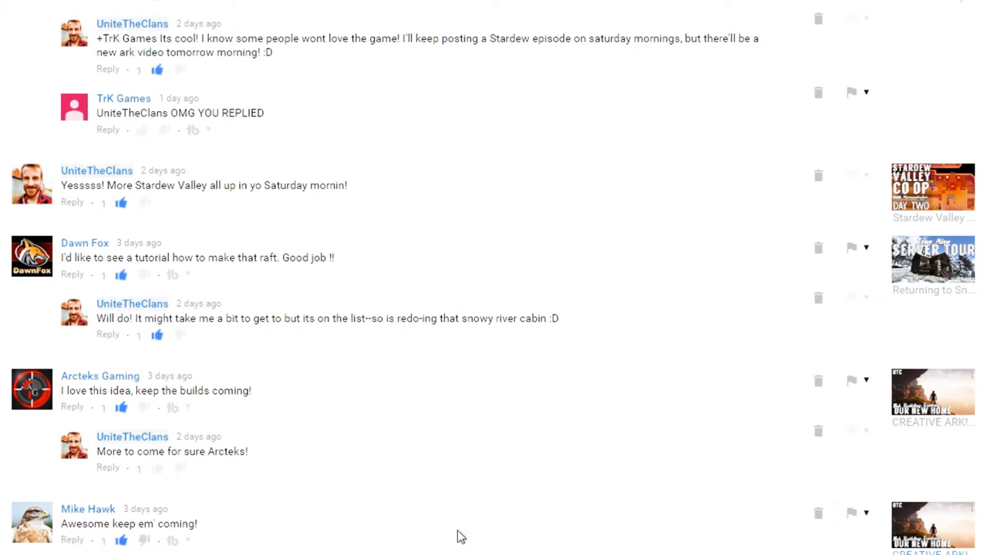
mouse_move(774, 439)
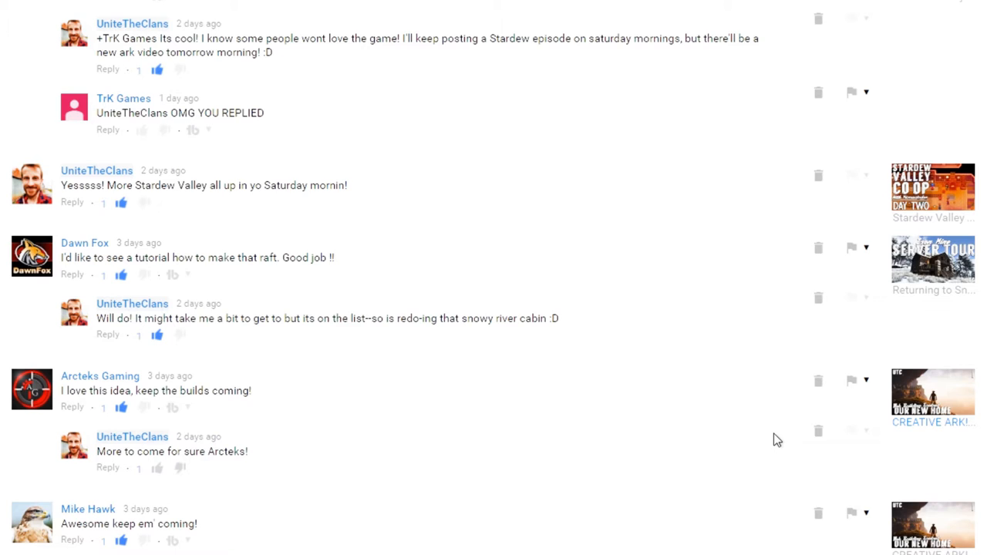
mouse_move(785, 435)
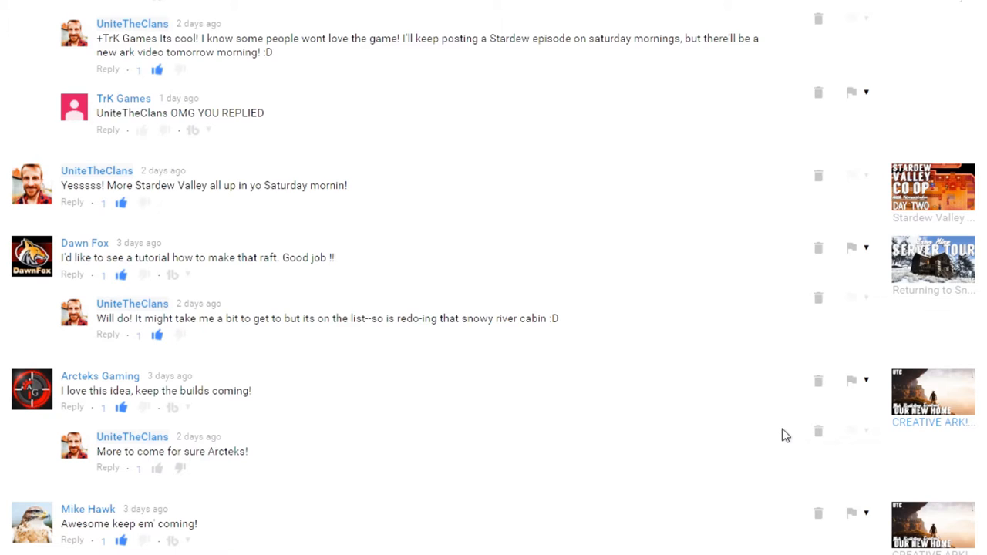
mouse_move(779, 453)
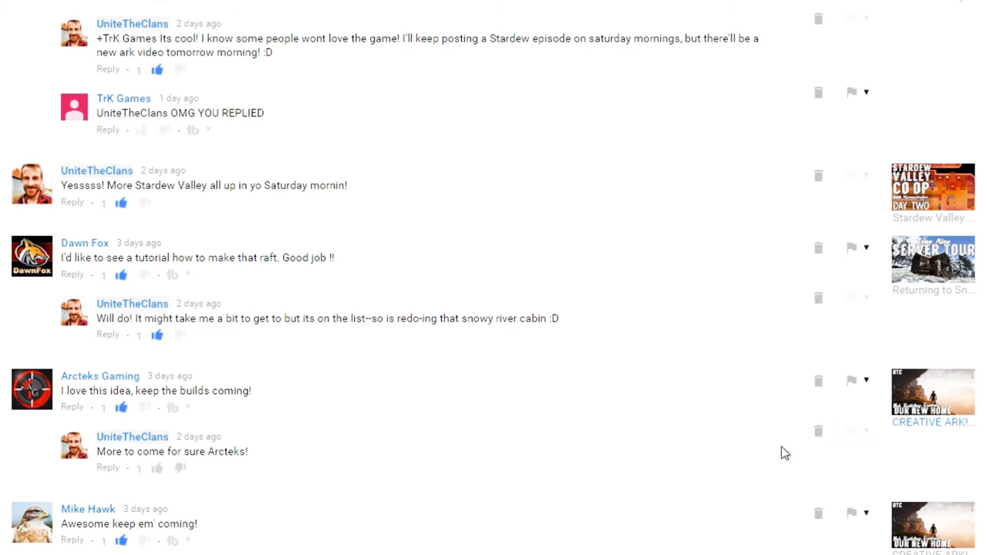
scroll(down, 3)
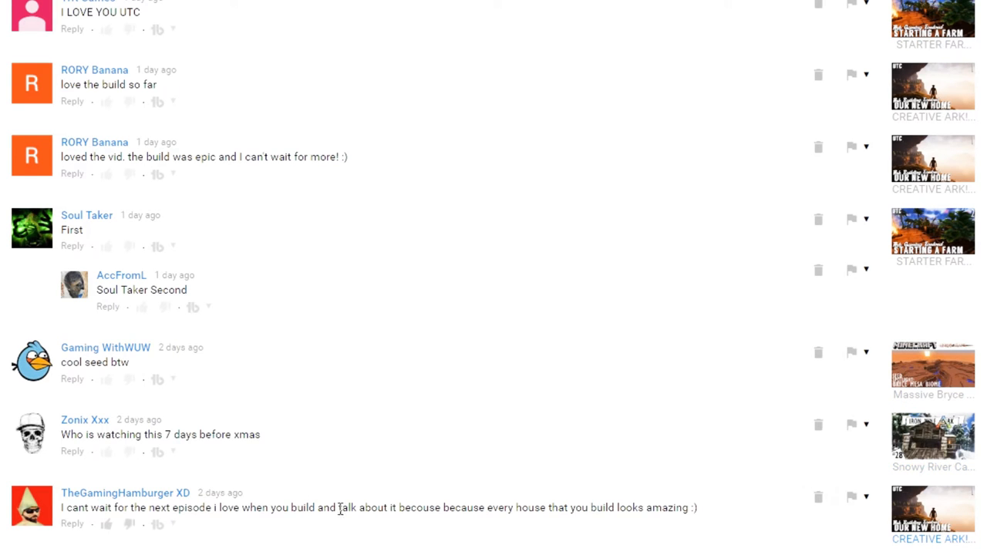
mouse_move(228, 527)
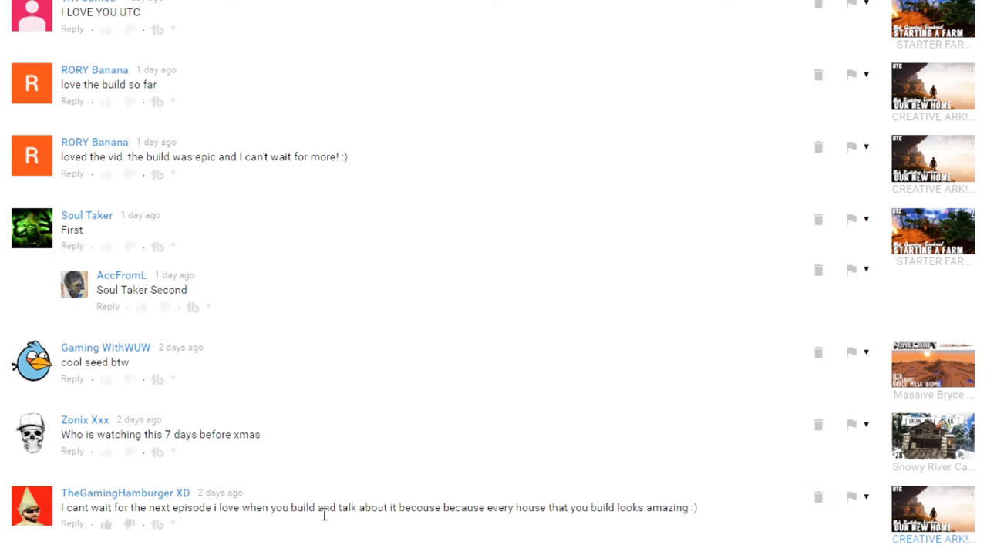
mouse_move(712, 546)
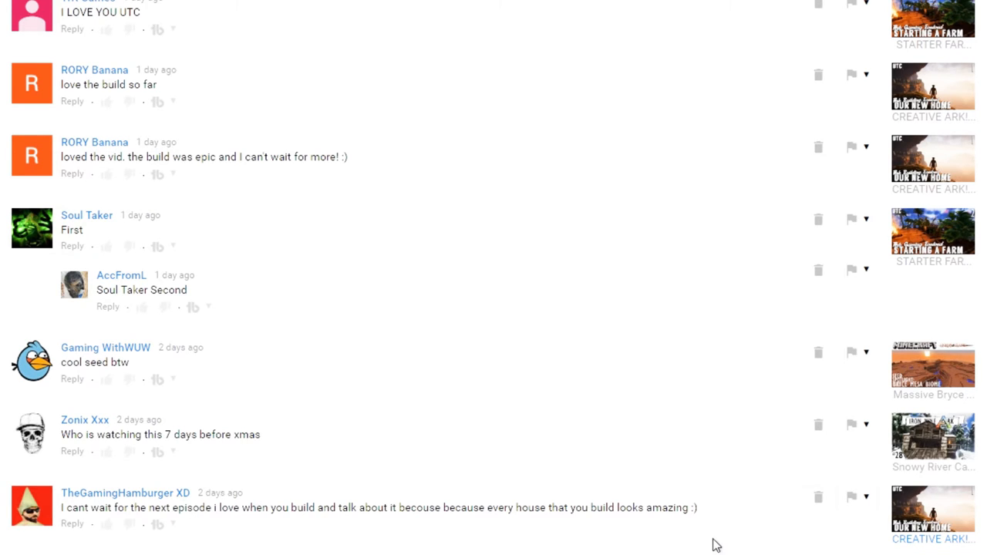
mouse_move(679, 541)
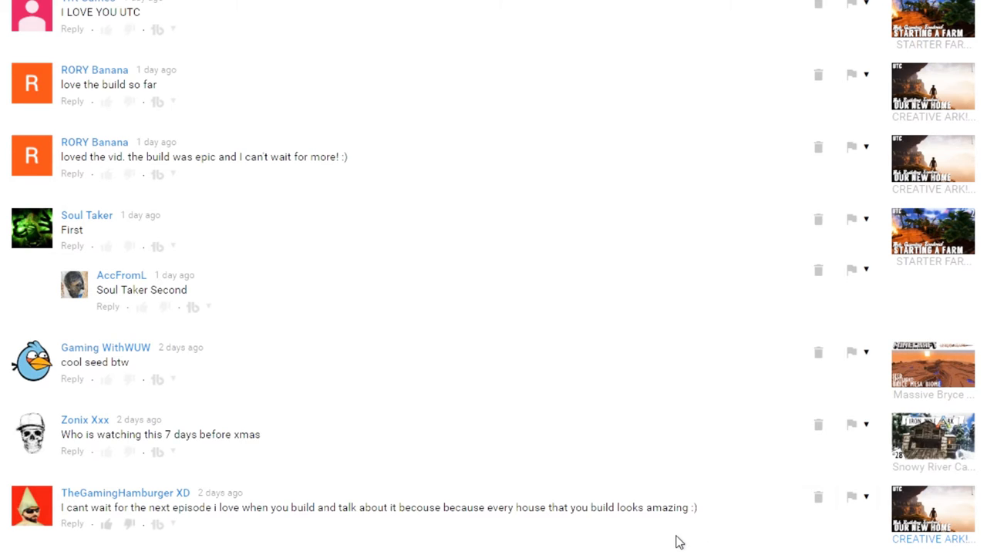
mouse_move(931, 469)
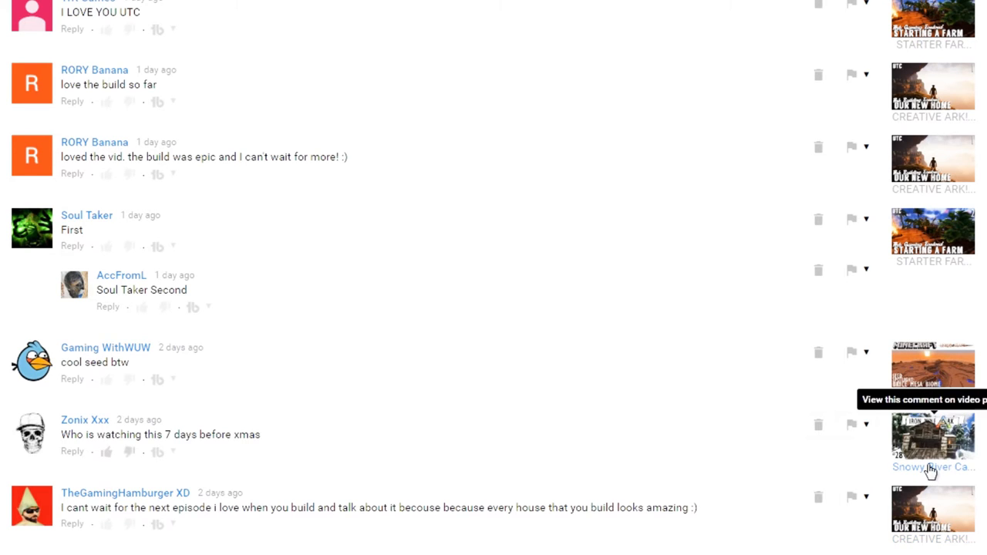
scroll(up, 3)
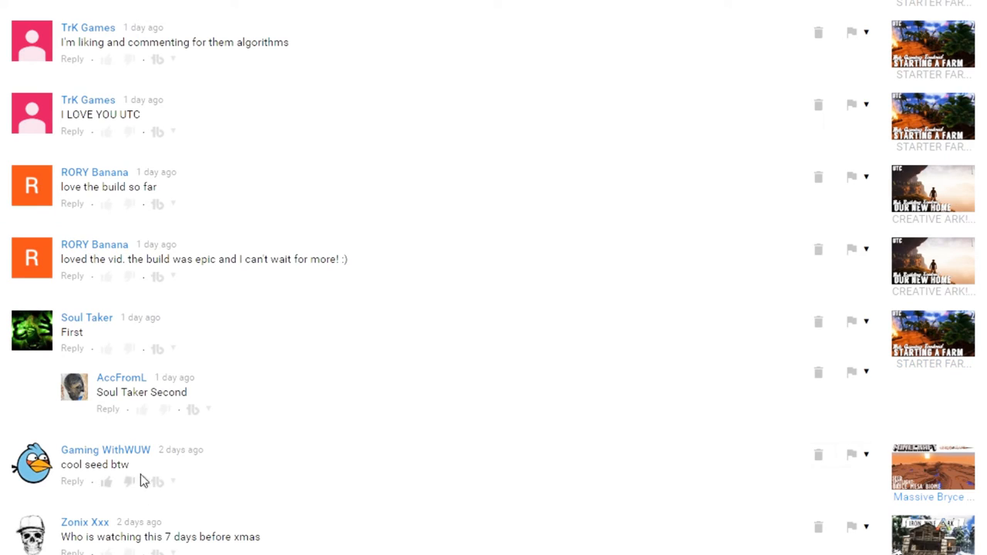
mouse_move(305, 475)
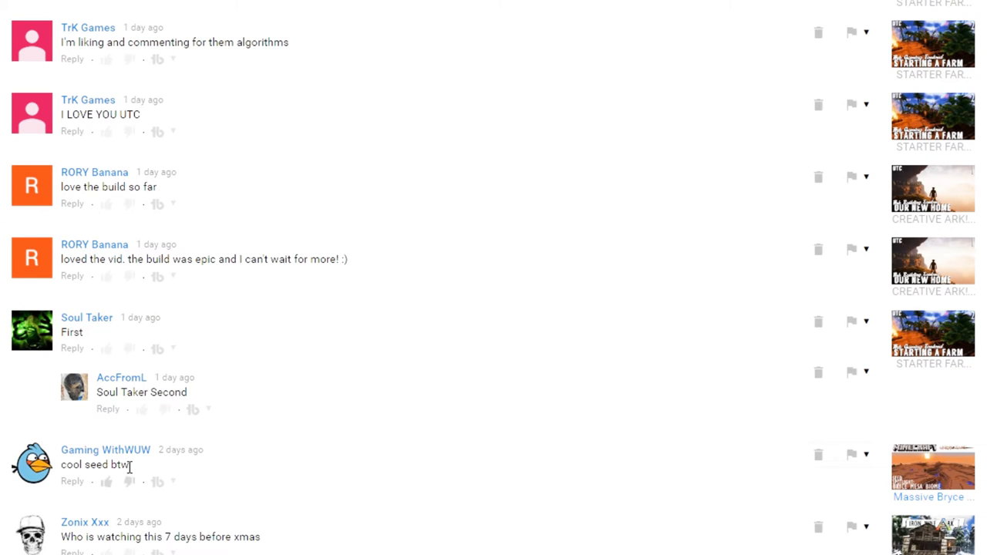
scroll(up, 3)
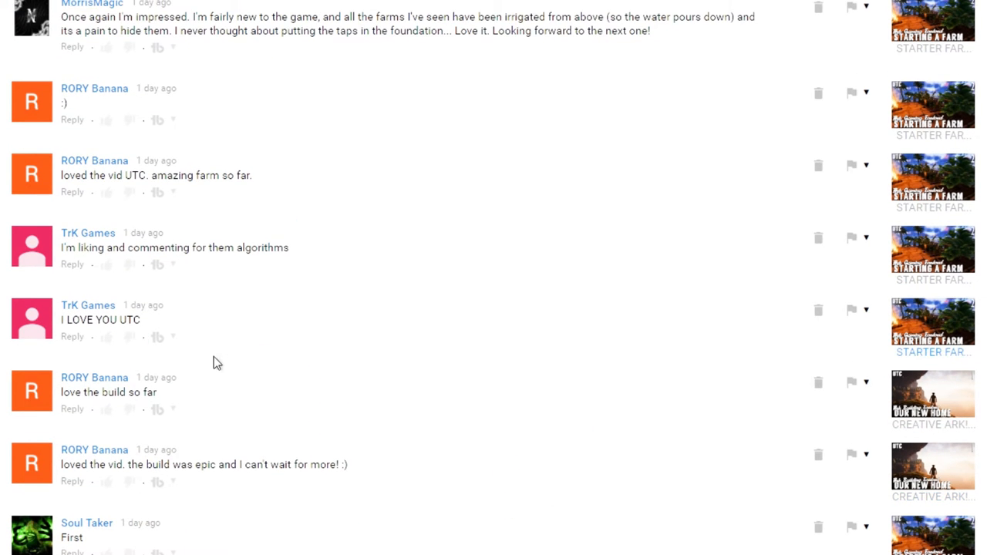
mouse_move(444, 458)
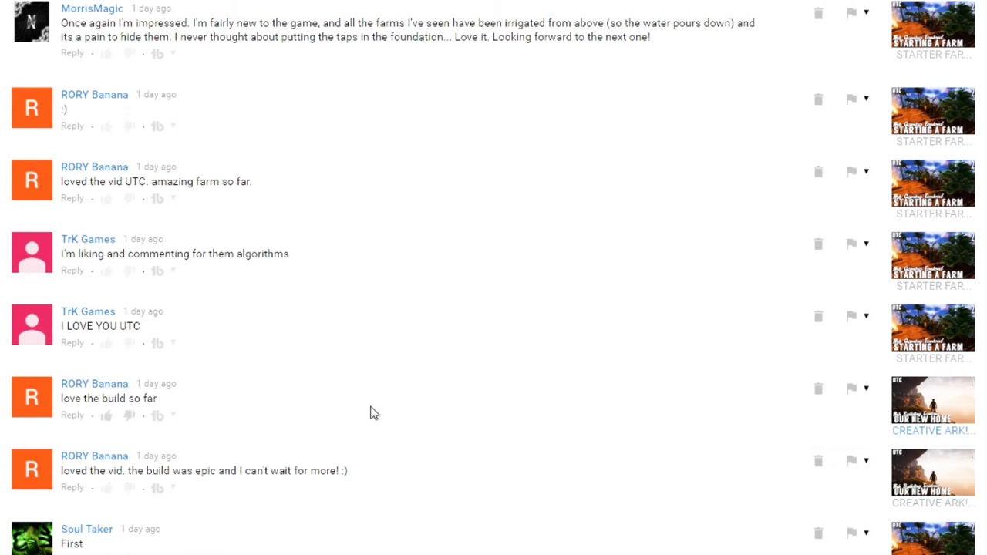
scroll(up, 3)
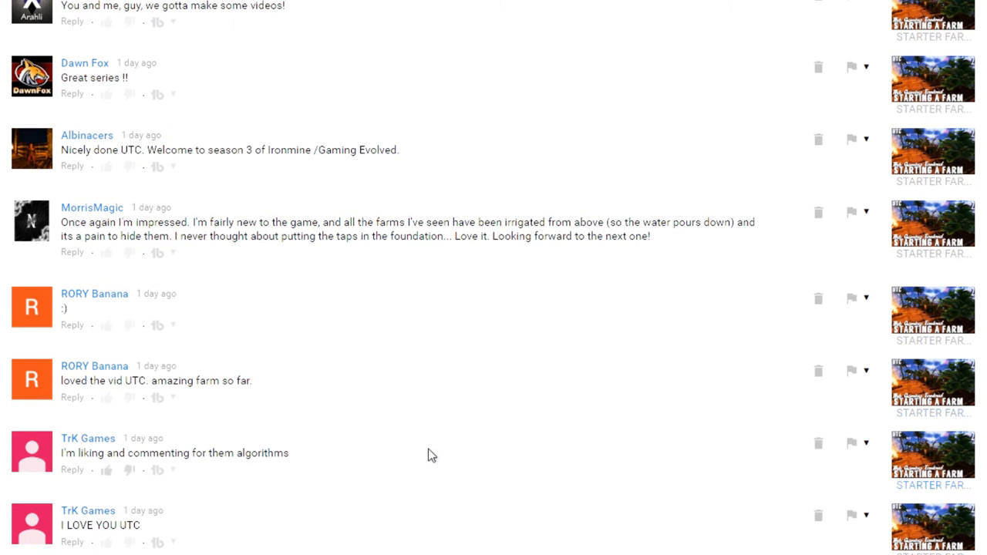
mouse_move(493, 446)
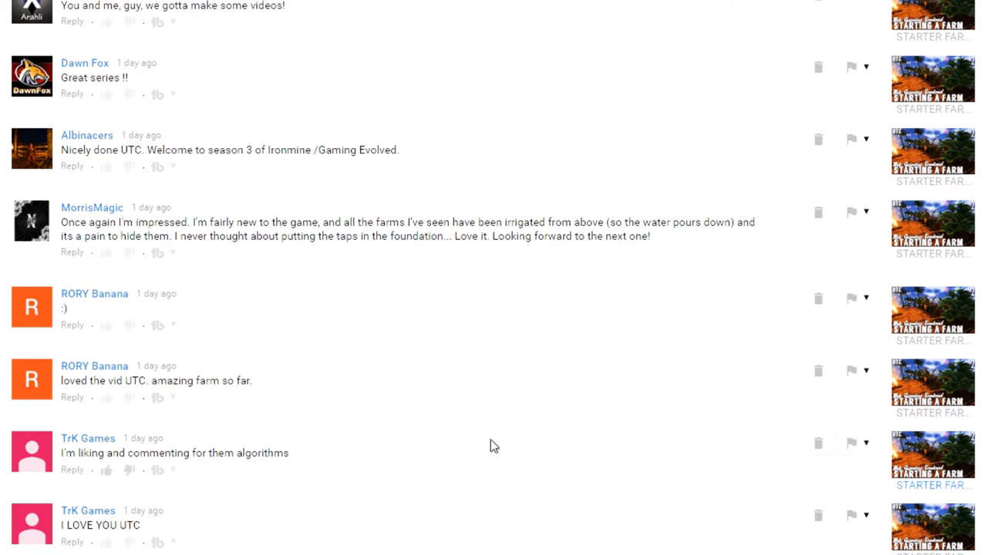
mouse_move(485, 460)
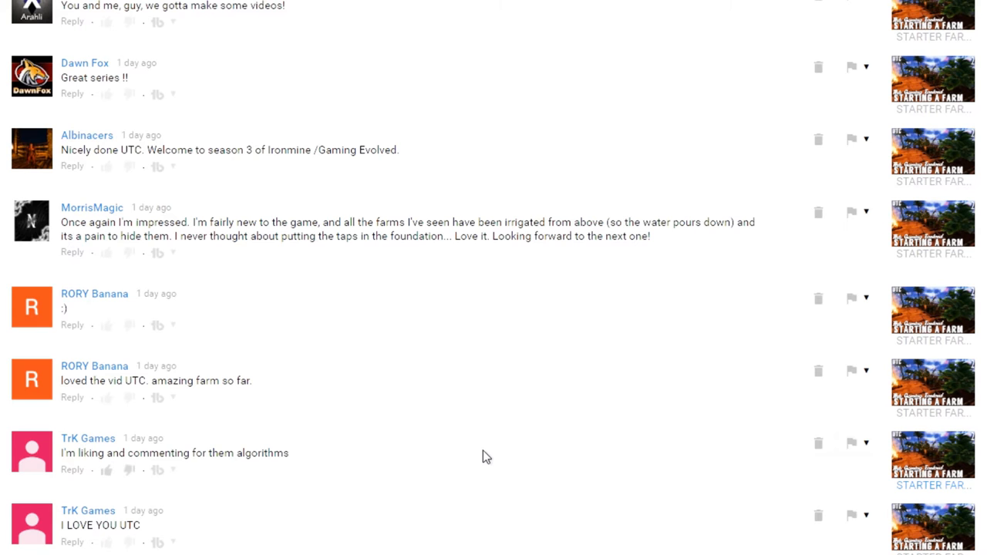
scroll(up, 3)
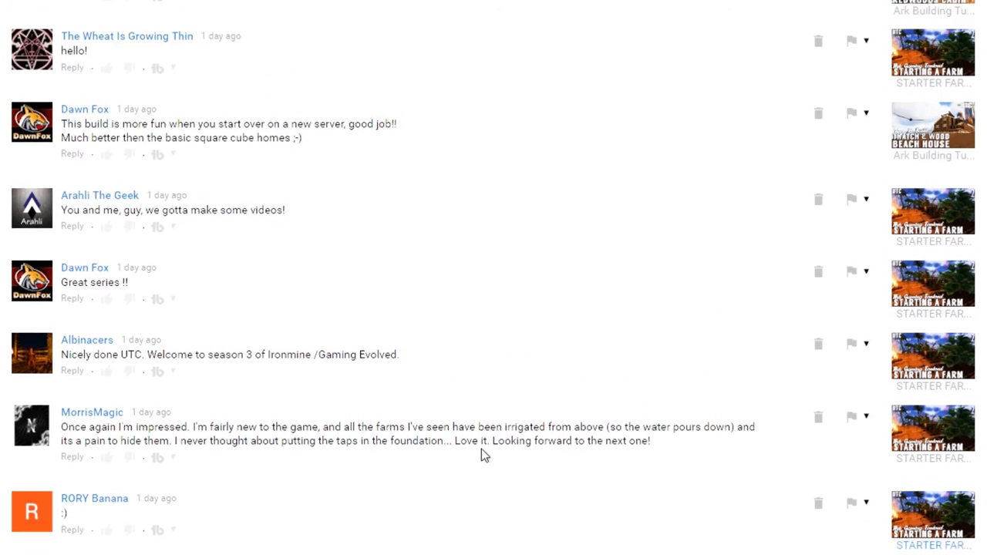
scroll(up, 3)
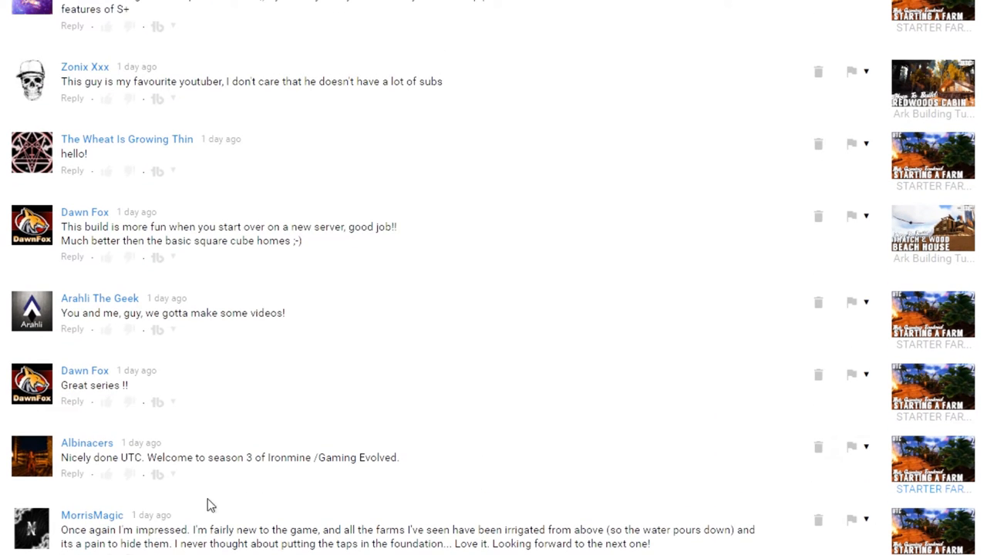
mouse_move(481, 539)
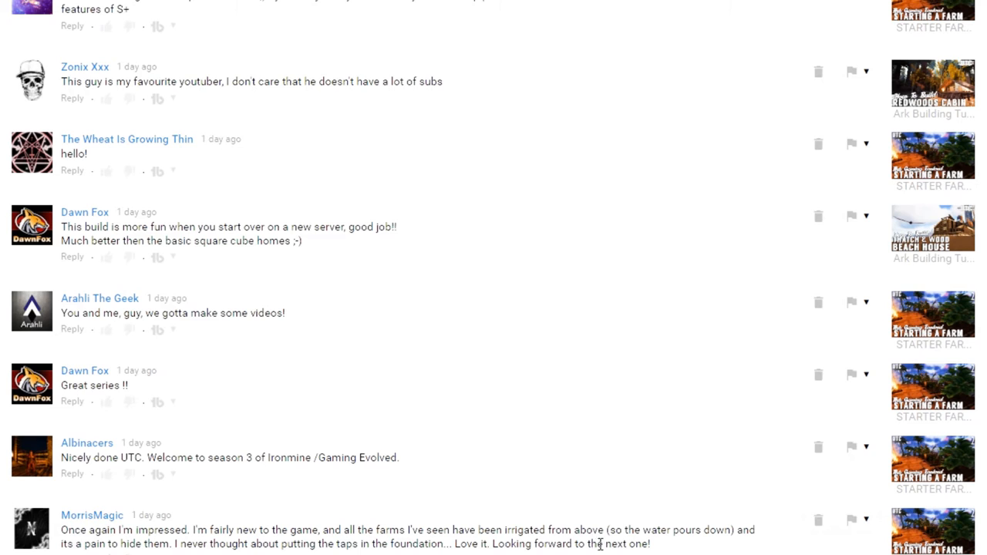
mouse_move(157, 457)
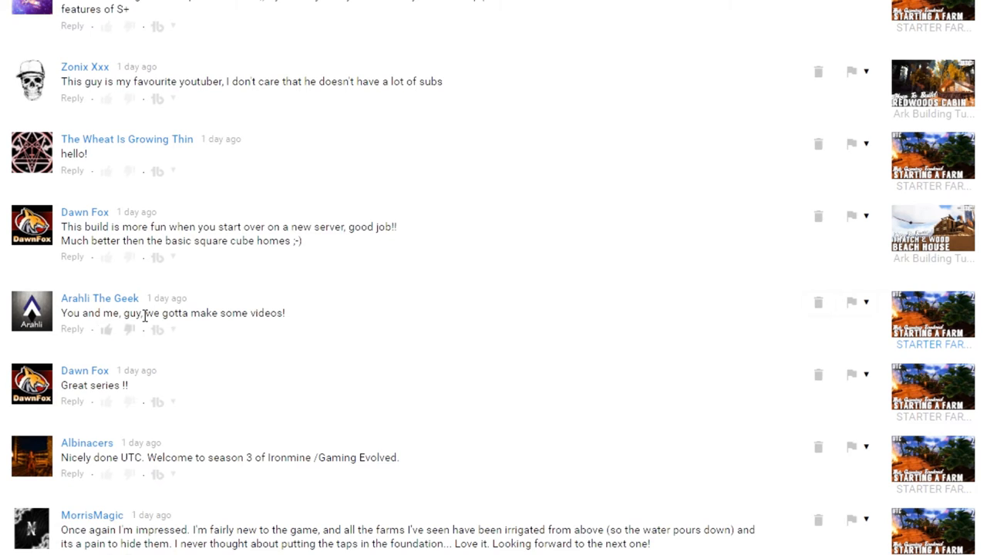
mouse_move(327, 317)
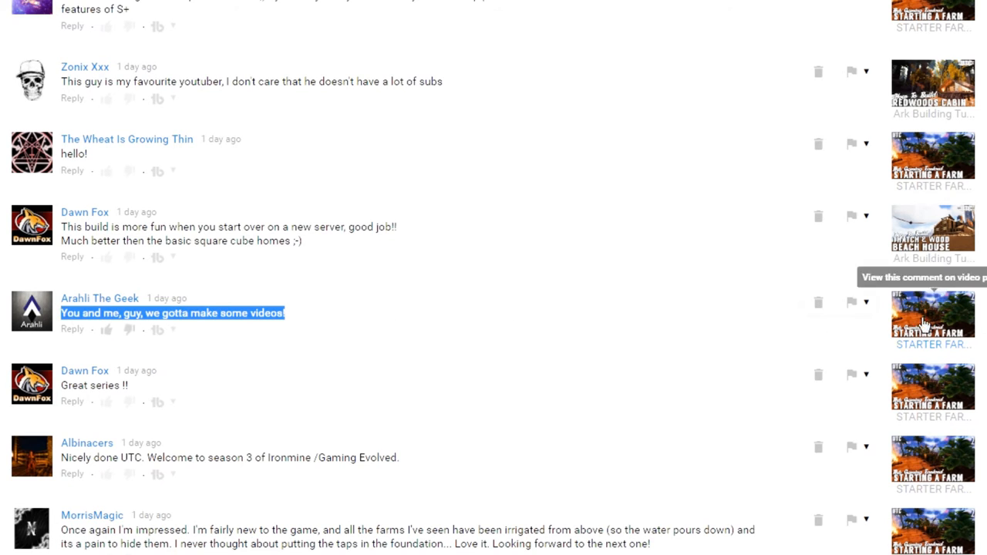
mouse_move(625, 417)
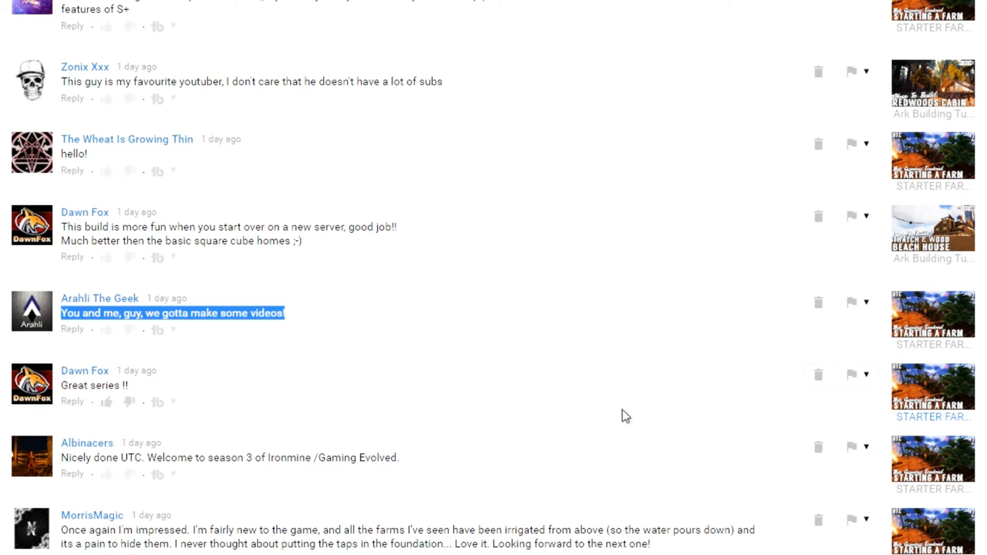
scroll(up, 3)
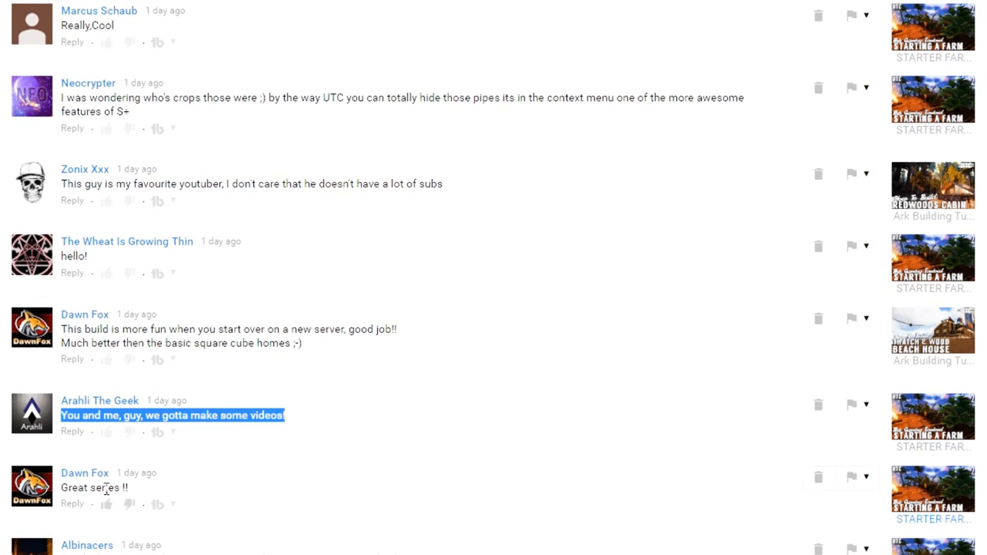
scroll(up, 3)
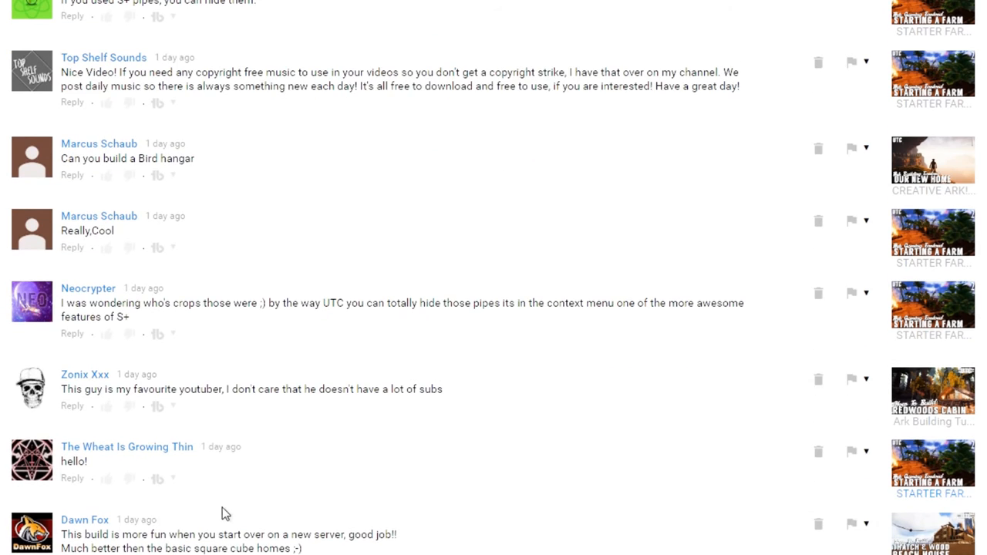
scroll(up, 3)
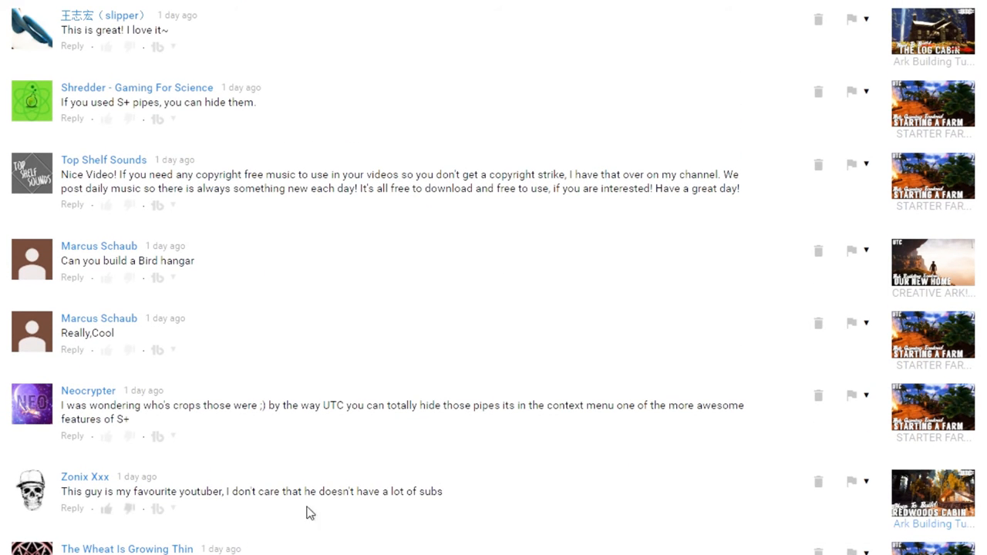
mouse_move(373, 517)
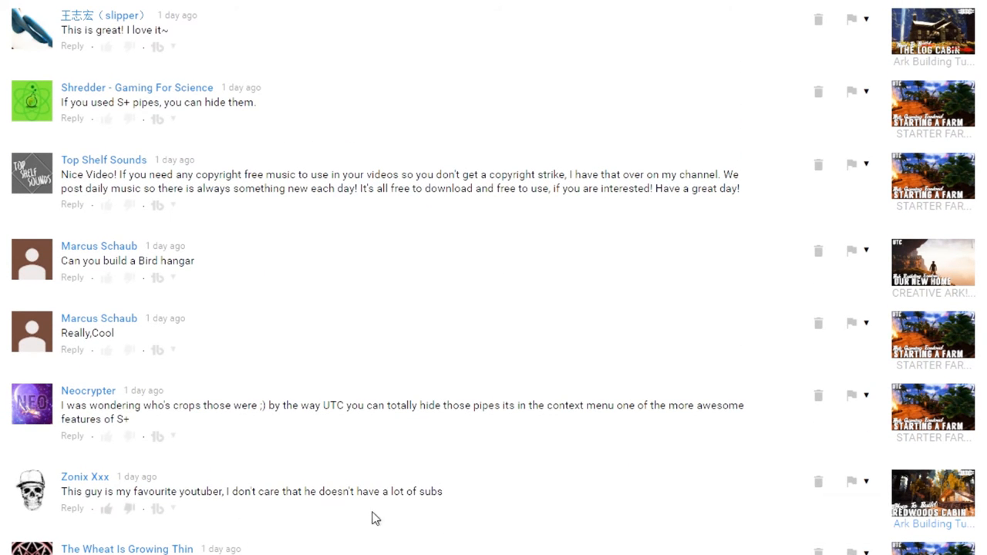
scroll(up, 3)
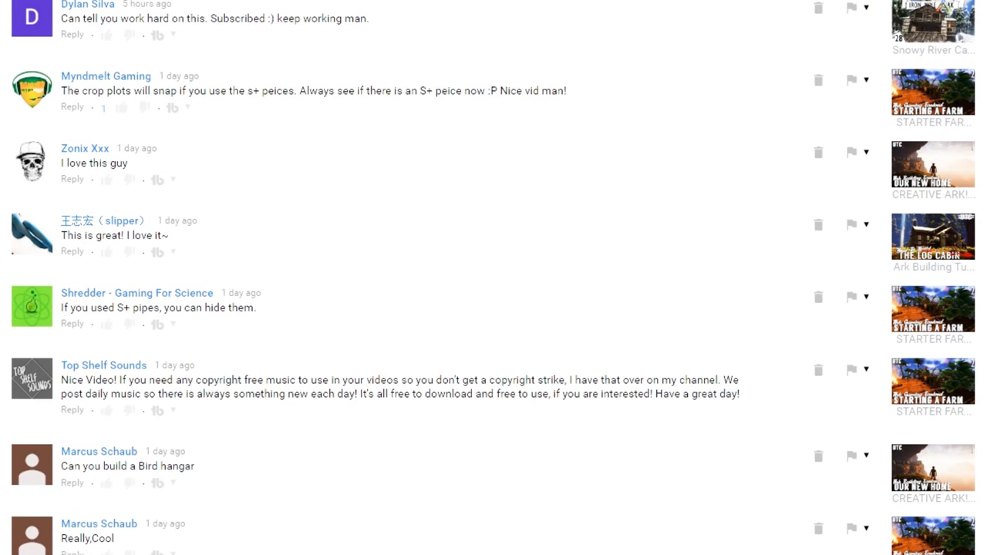
scroll(down, 3)
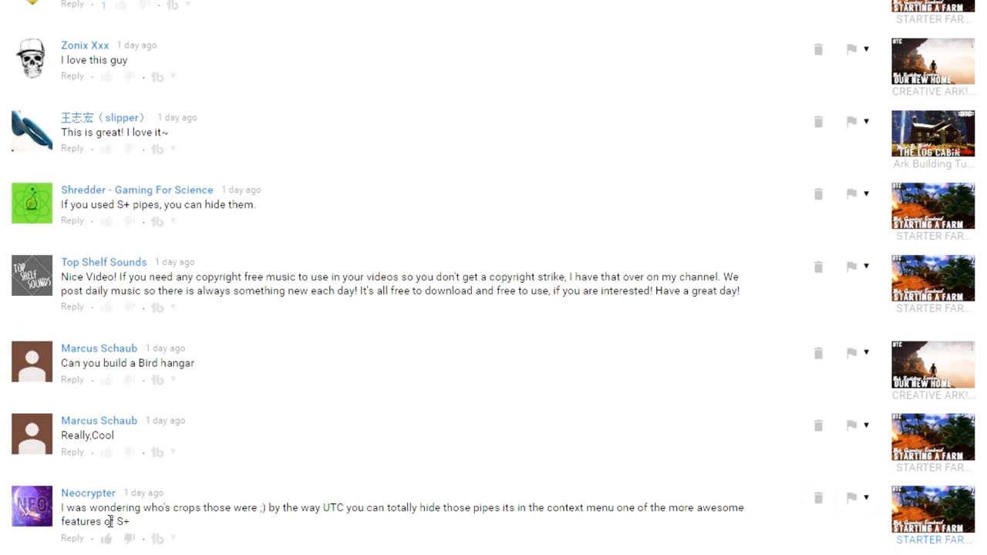
mouse_move(219, 496)
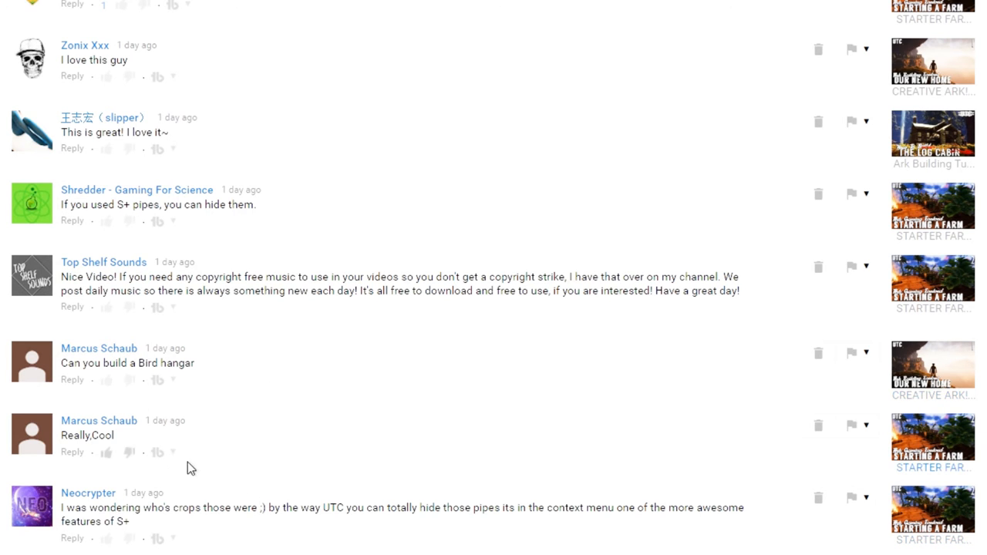
scroll(up, 3)
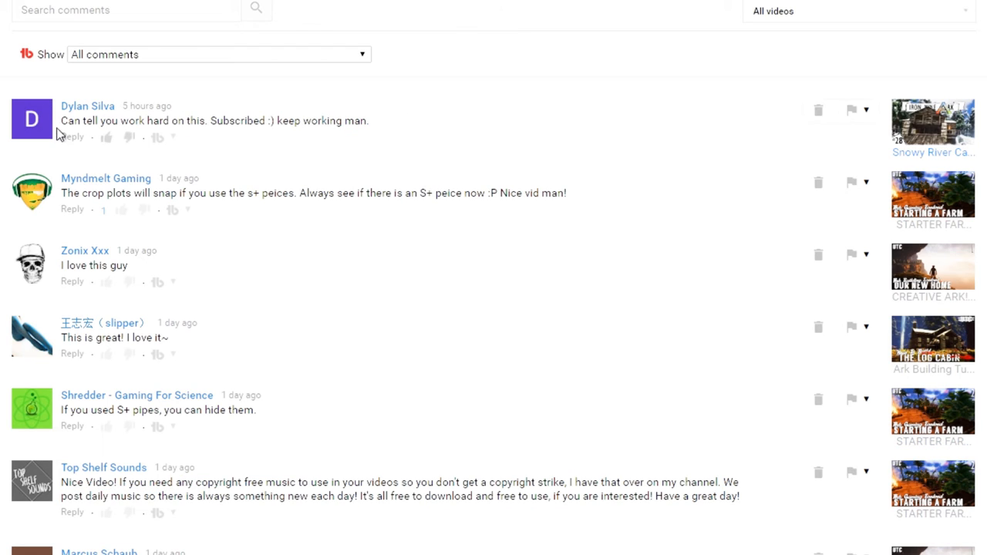
mouse_move(969, 130)
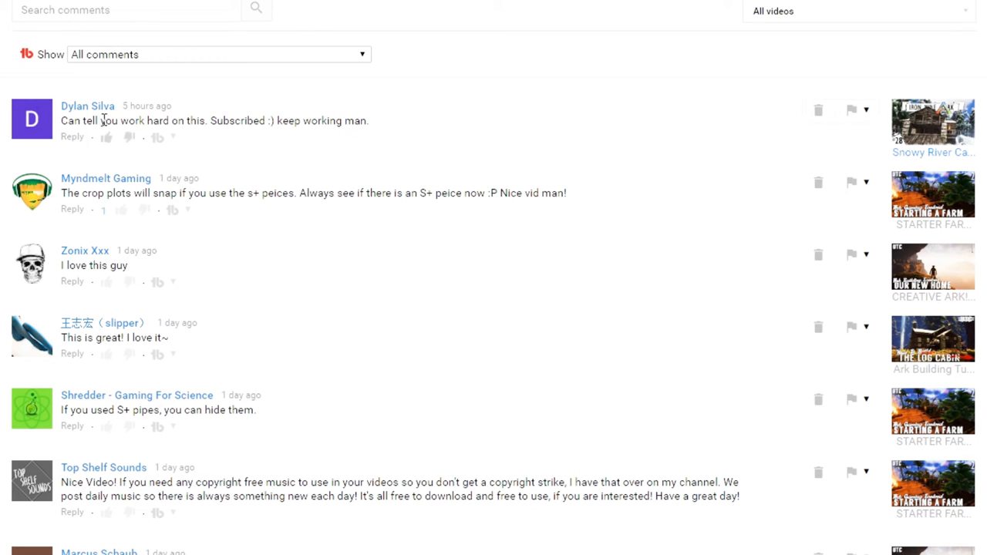
mouse_move(386, 142)
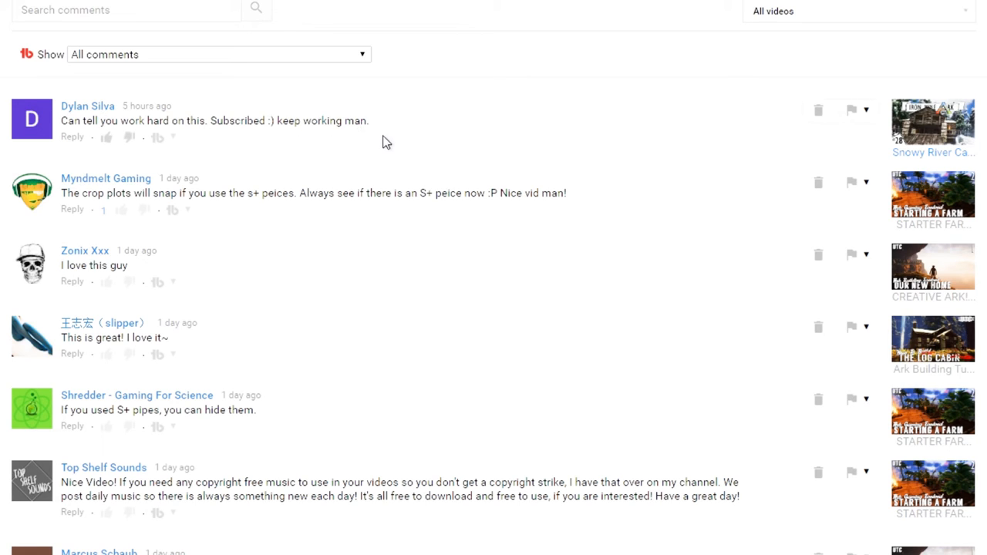
mouse_move(423, 240)
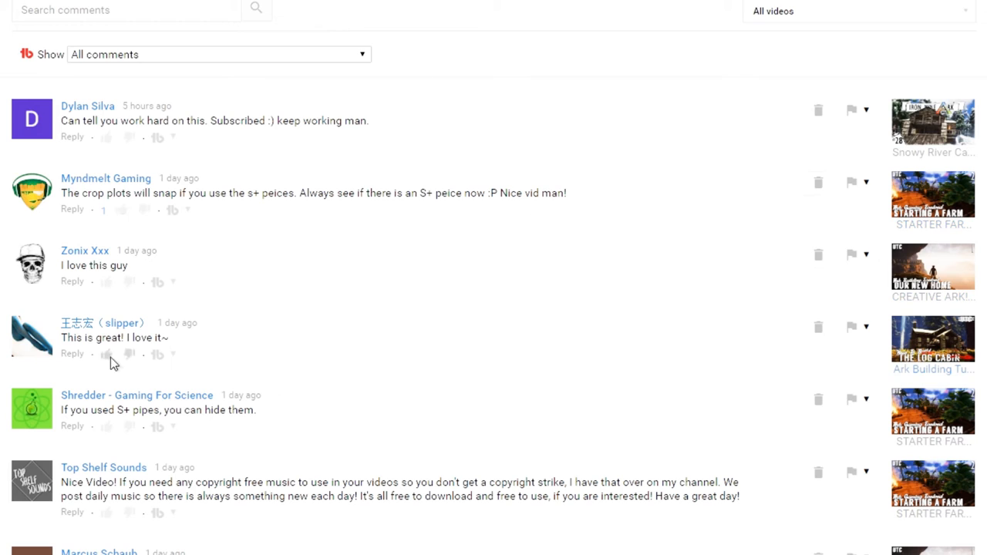
mouse_move(392, 423)
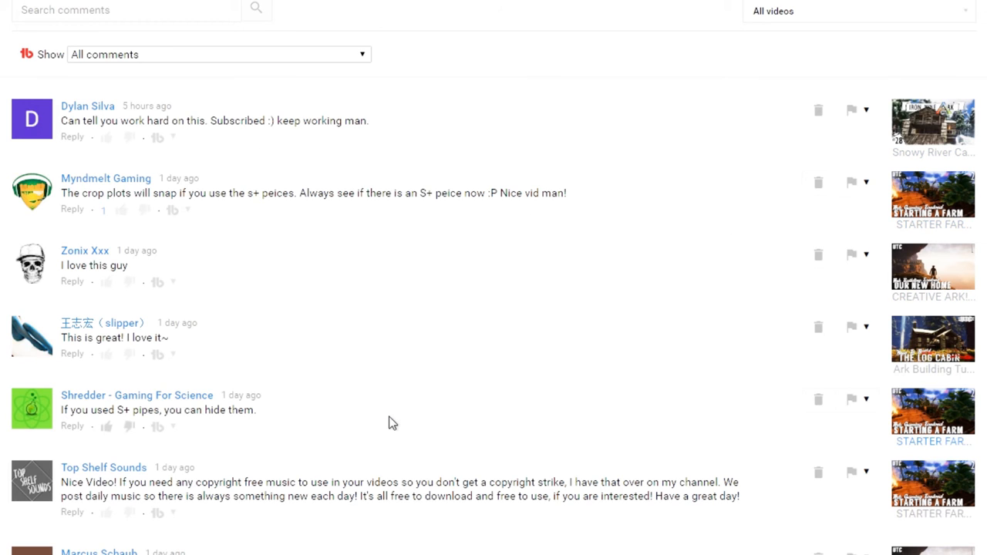
mouse_move(457, 423)
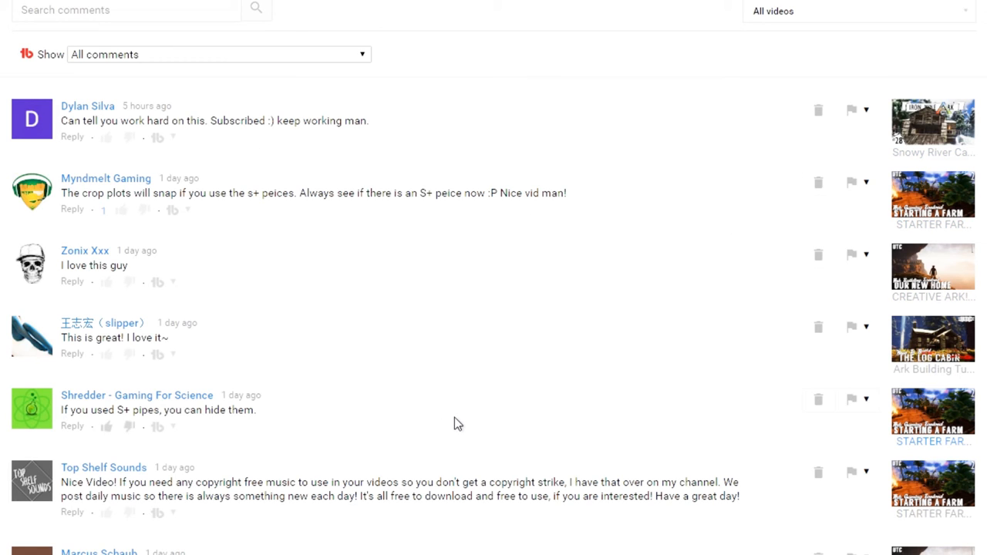
mouse_move(481, 414)
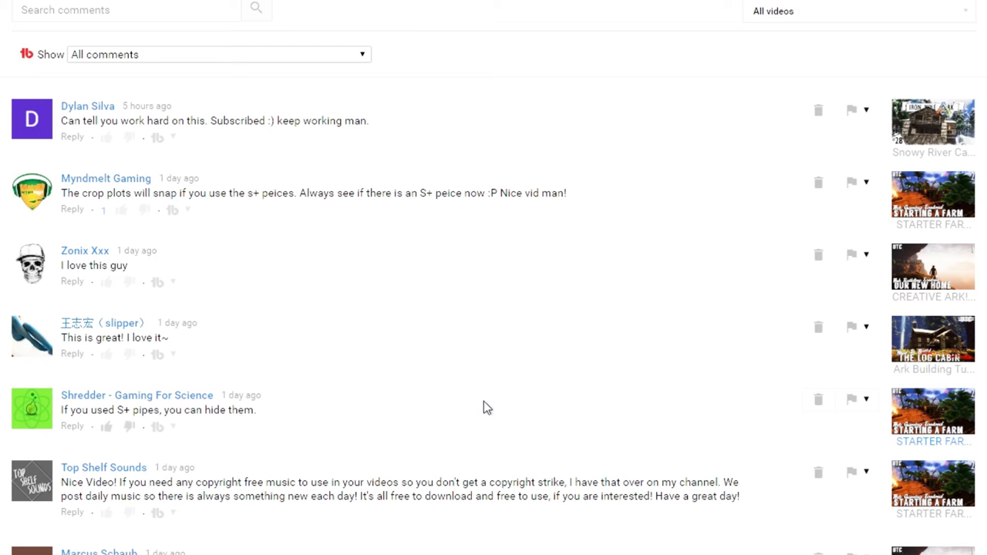
mouse_move(471, 410)
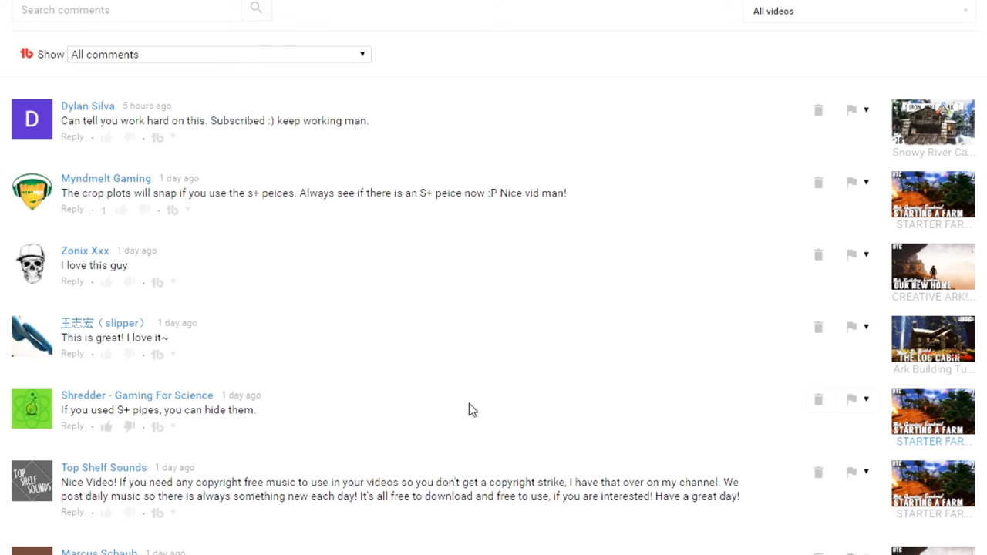
mouse_move(477, 410)
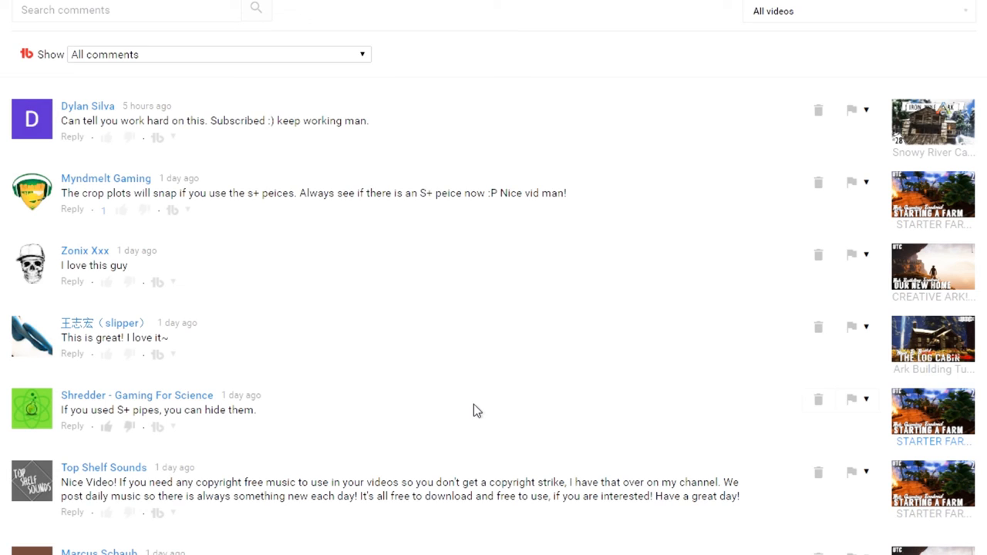
mouse_move(512, 423)
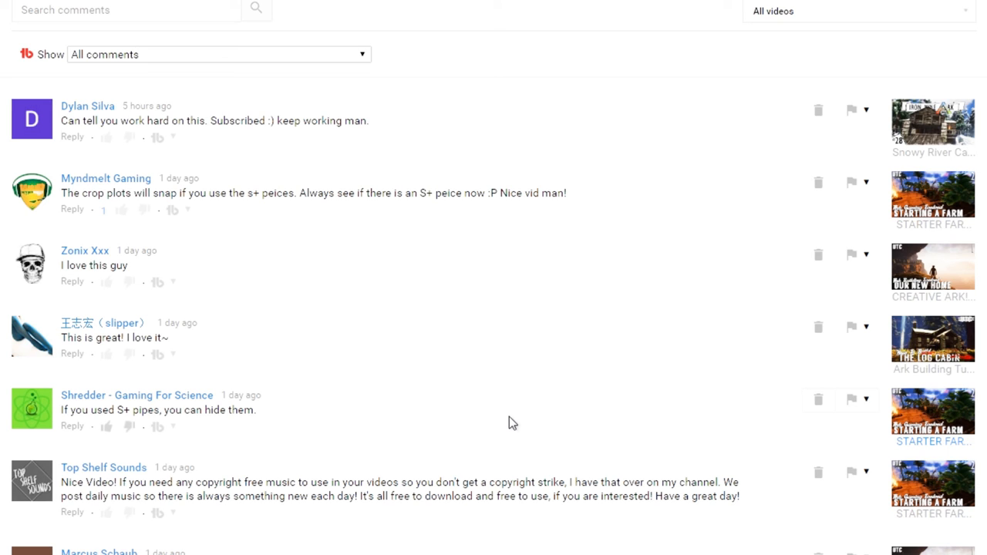
mouse_move(509, 420)
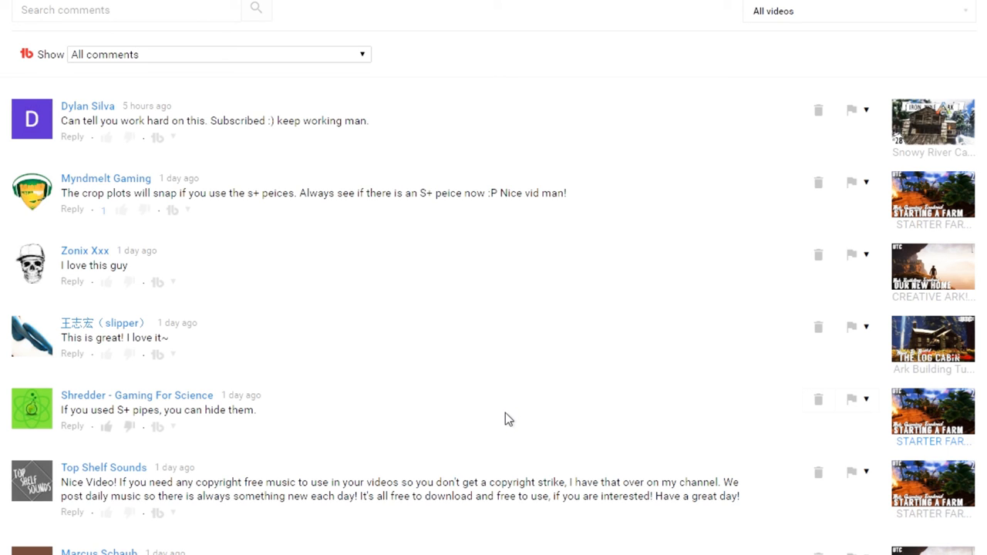
mouse_move(512, 414)
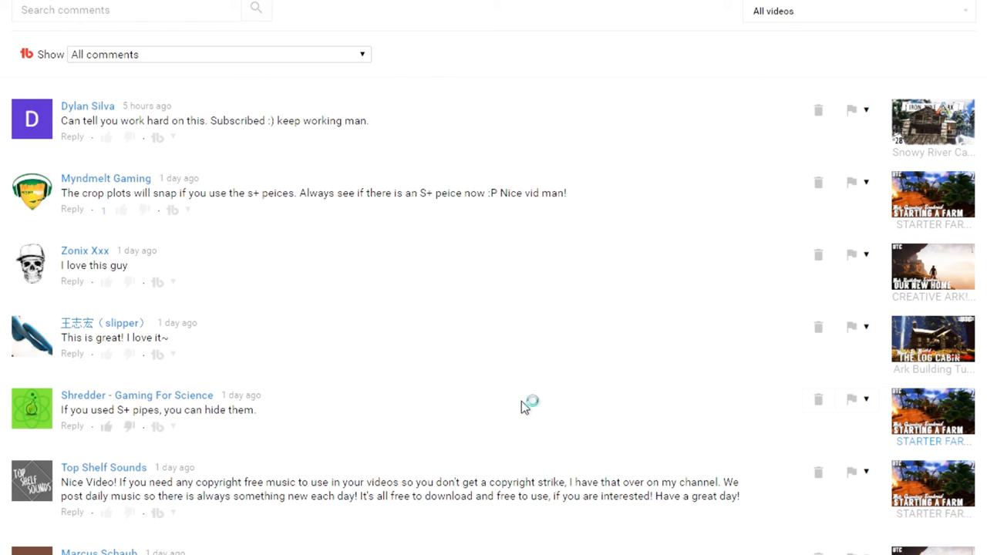
mouse_move(488, 375)
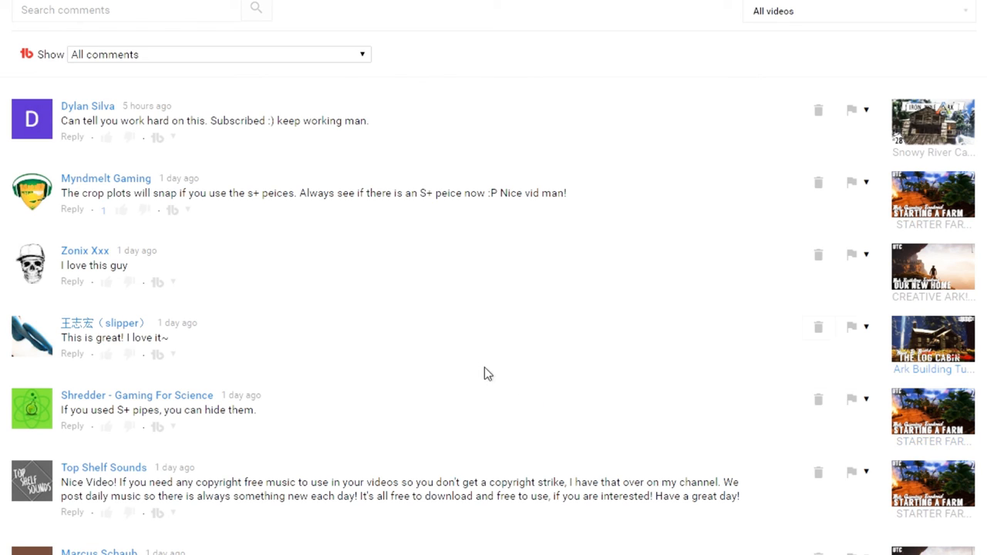